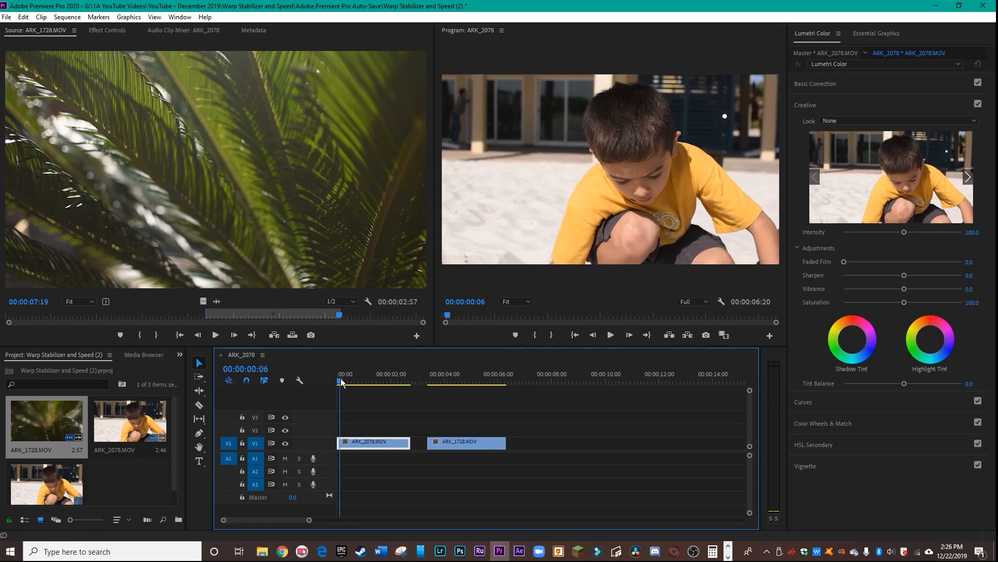
# Step: Select the ARK_2078 boy clip at the start of the timeline
pyautogui.click(478, 381)
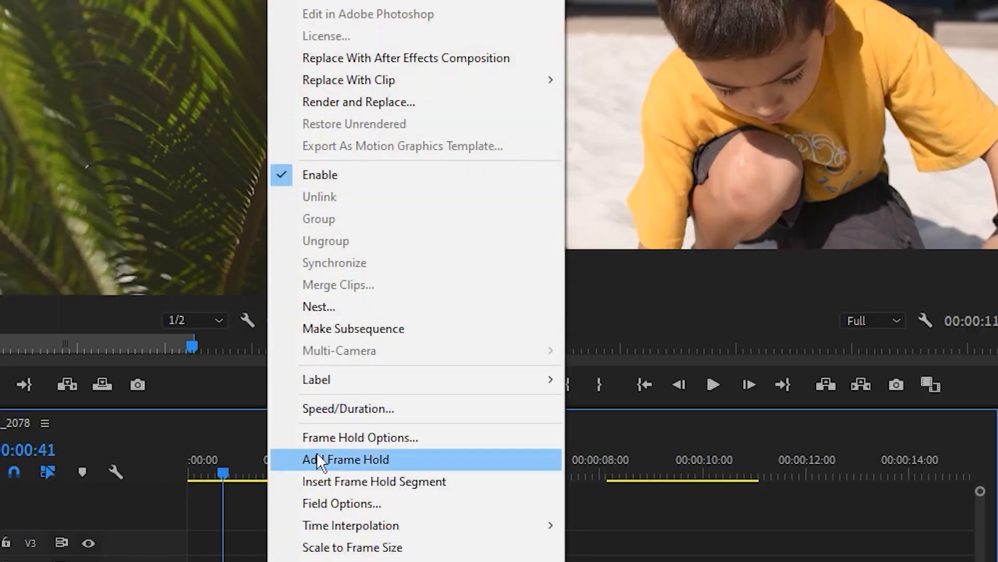
# Step: Set the boy clip's speed to 50% in Speed/Duration
pyautogui.click(349, 408)
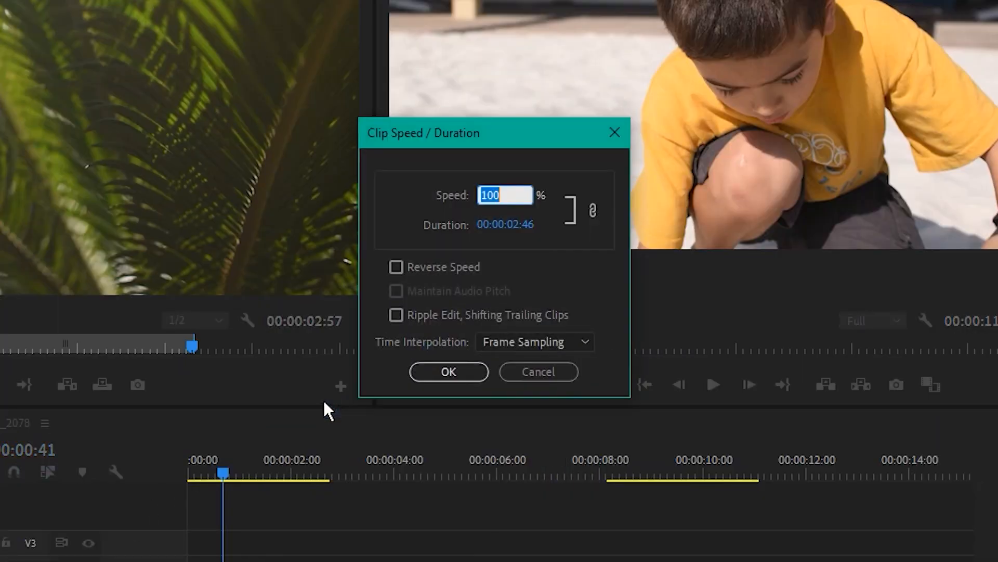
pyautogui.write('5')
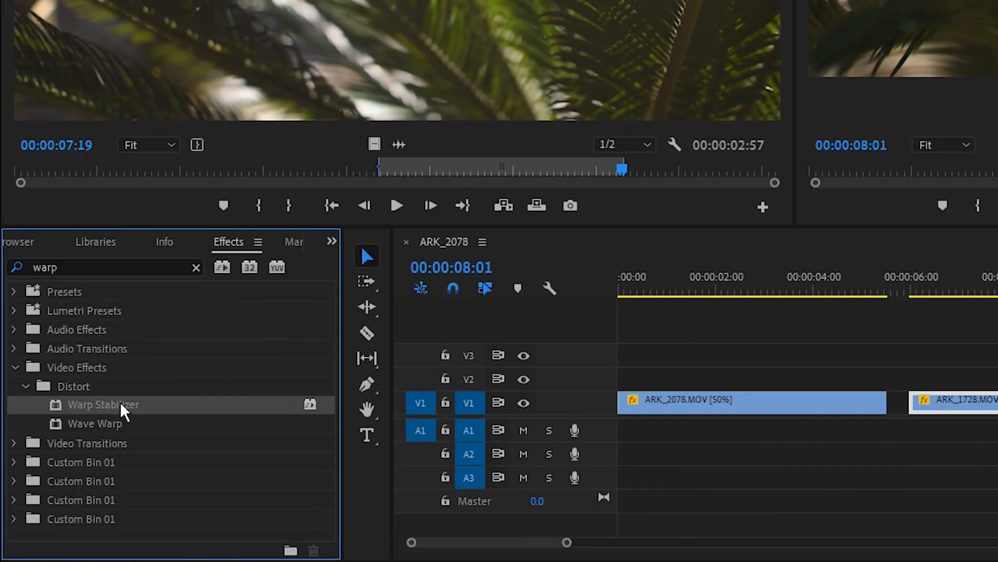
pyautogui.moveTo(124, 410)
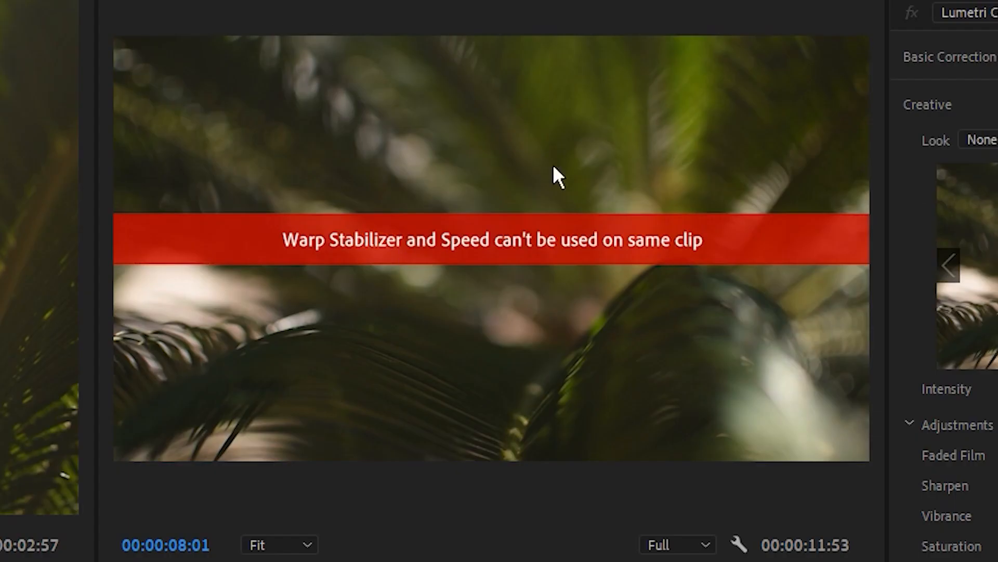
pyautogui.moveTo(858, 290)
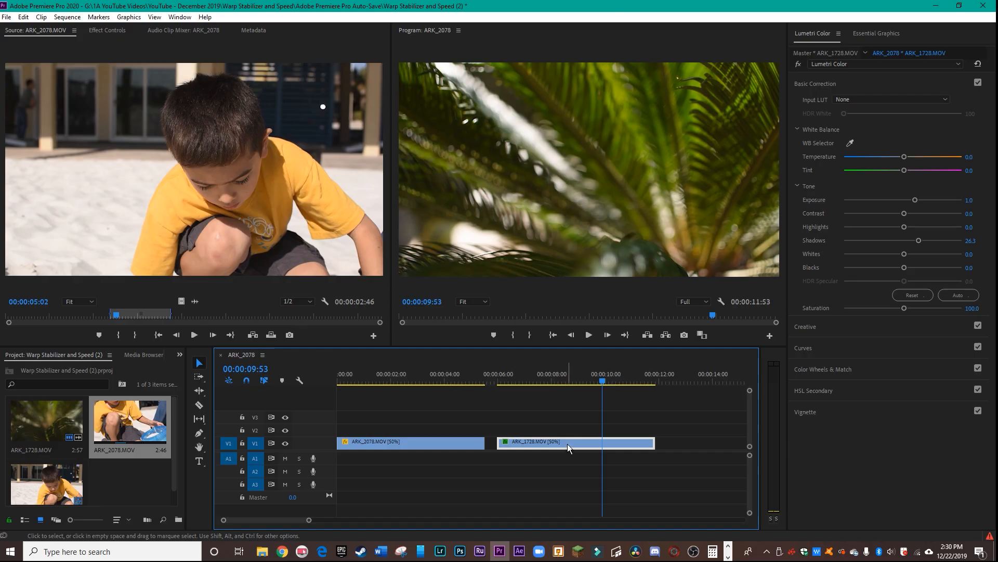
# Step: Nest the ARK_1728 palm tree clip into a sequence named 'Palm Tree'
pyautogui.rightClick(569, 447)
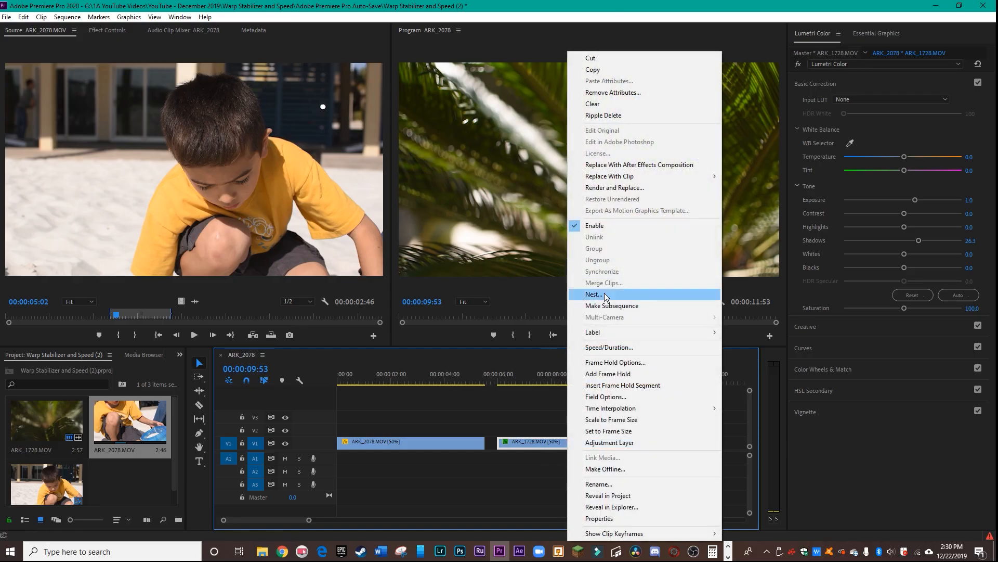
pyautogui.click(594, 294)
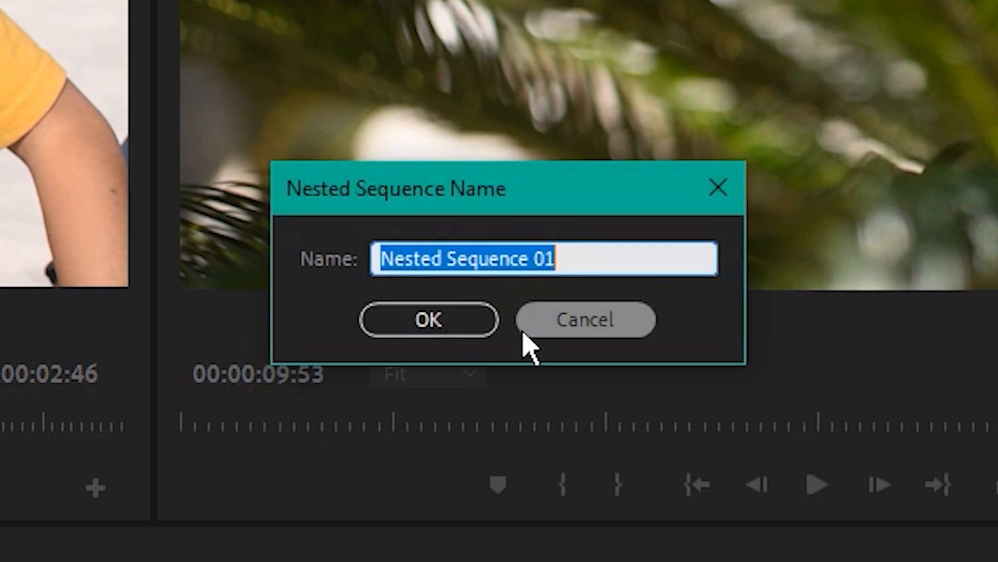
pyautogui.write('Palm Tree')
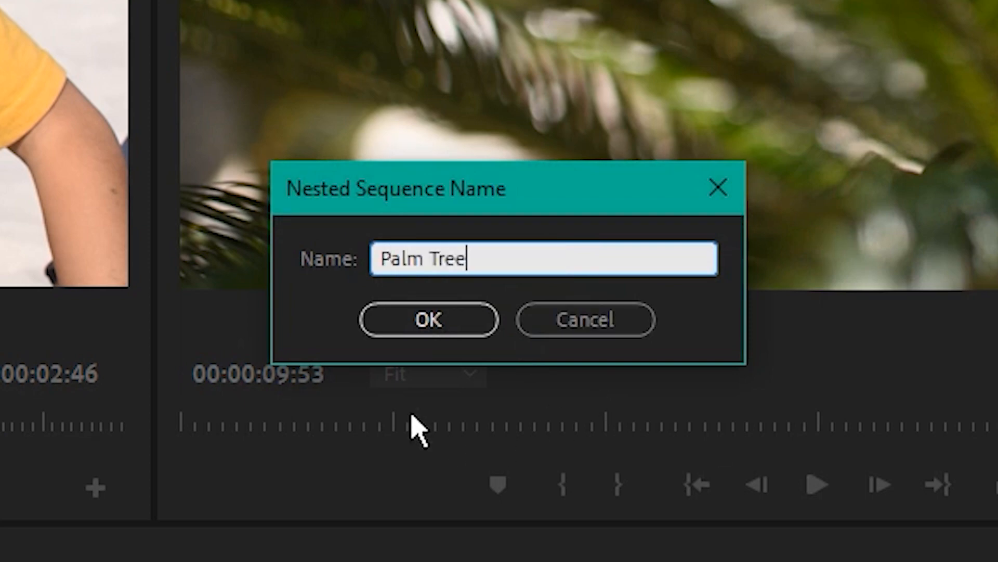
pyautogui.click(428, 319)
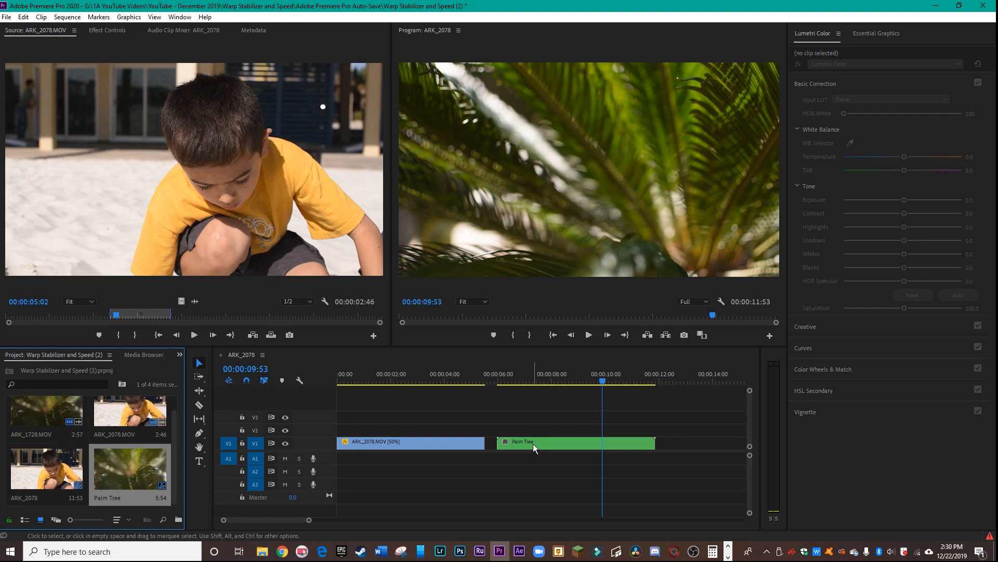
# Step: Show the Effects panel to reach Warp Stabilizer for the nested clip
pyautogui.click(180, 354)
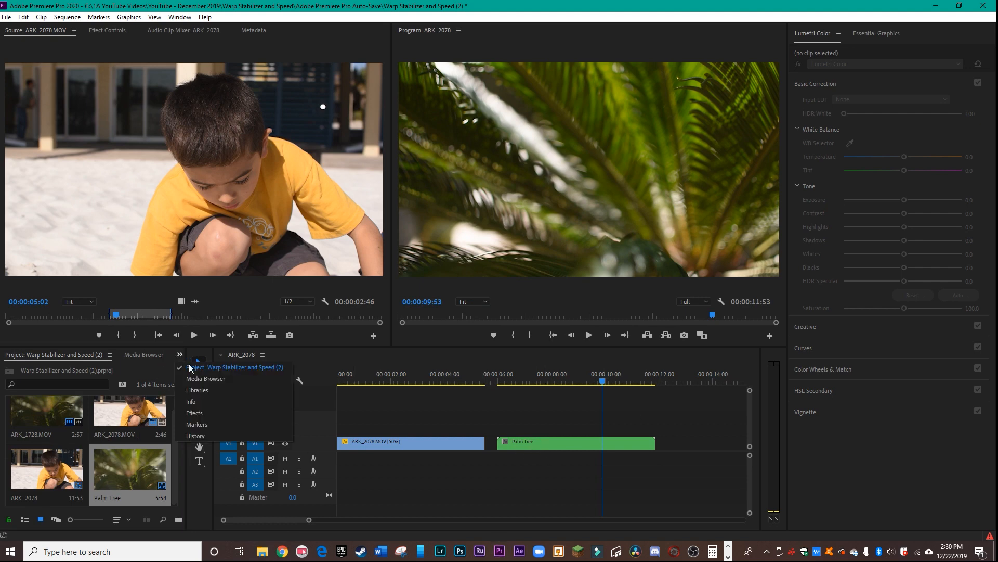
pyautogui.click(194, 413)
pyautogui.write('warp')
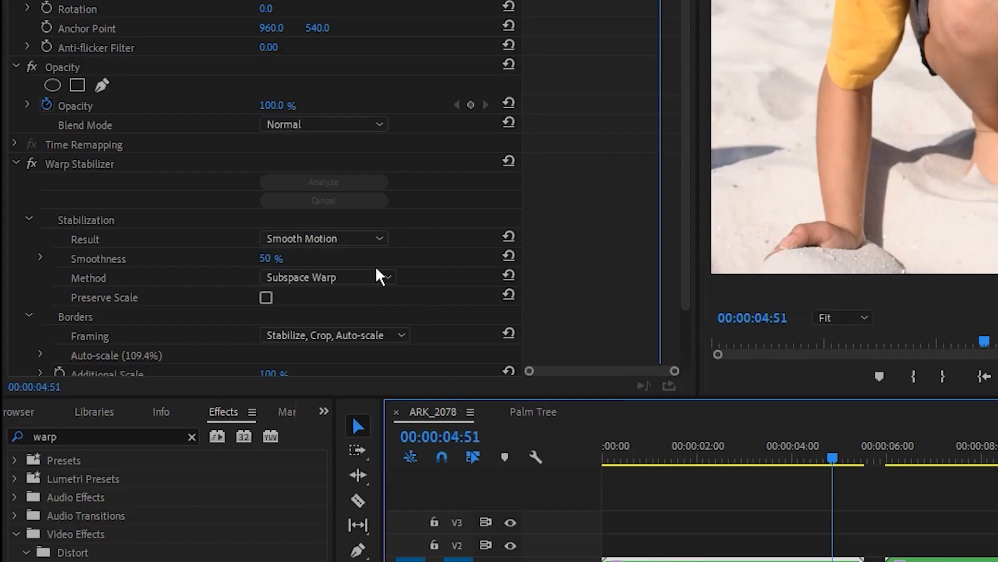
# Step: Set Warp Stabilizer's method to Position, Scale, Rotation
pyautogui.click(325, 277)
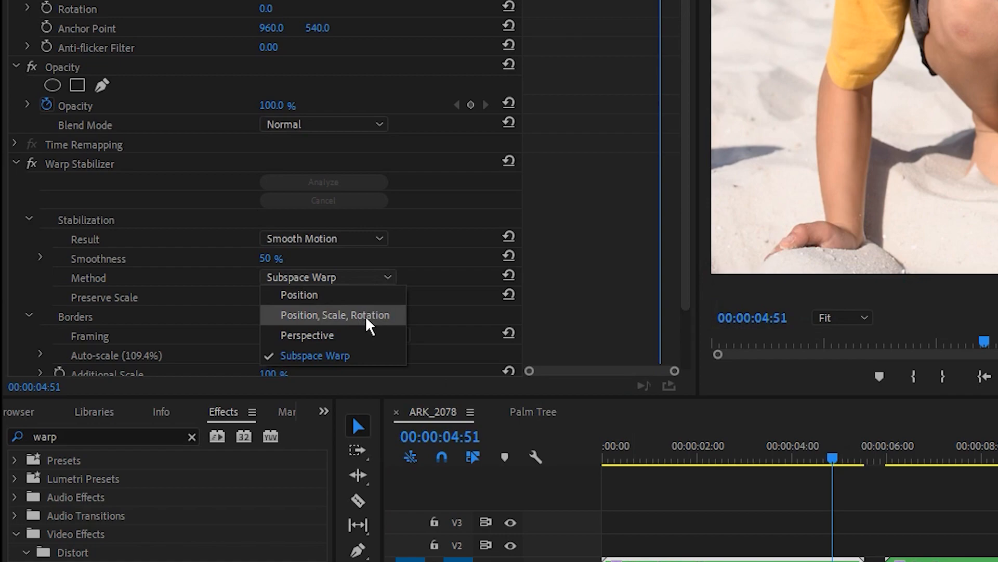
pyautogui.click(333, 314)
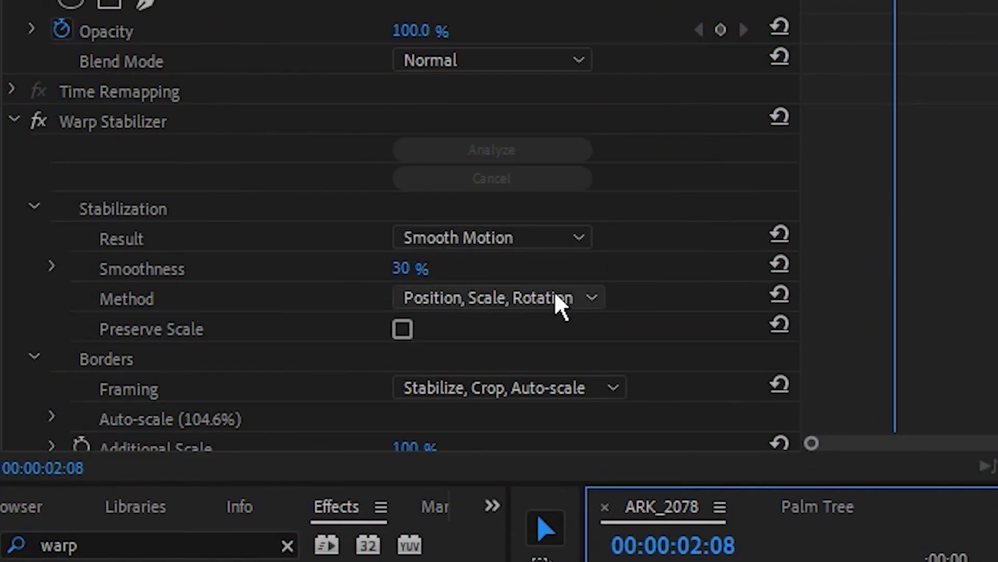
pyautogui.moveTo(639, 365)
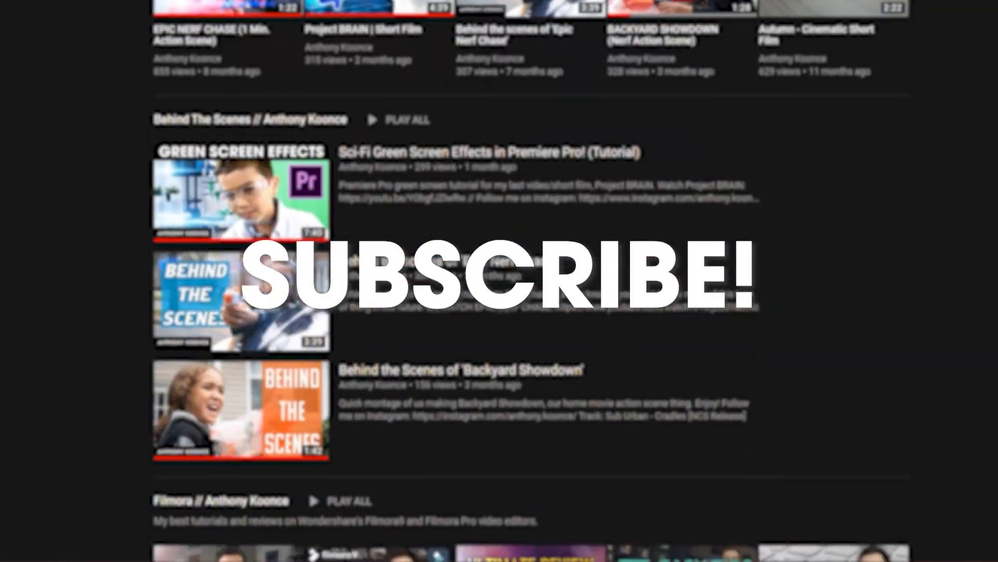
# Step: Scroll through the YouTube channel's playlists behind the subscribe overlay
pyautogui.scroll(3)
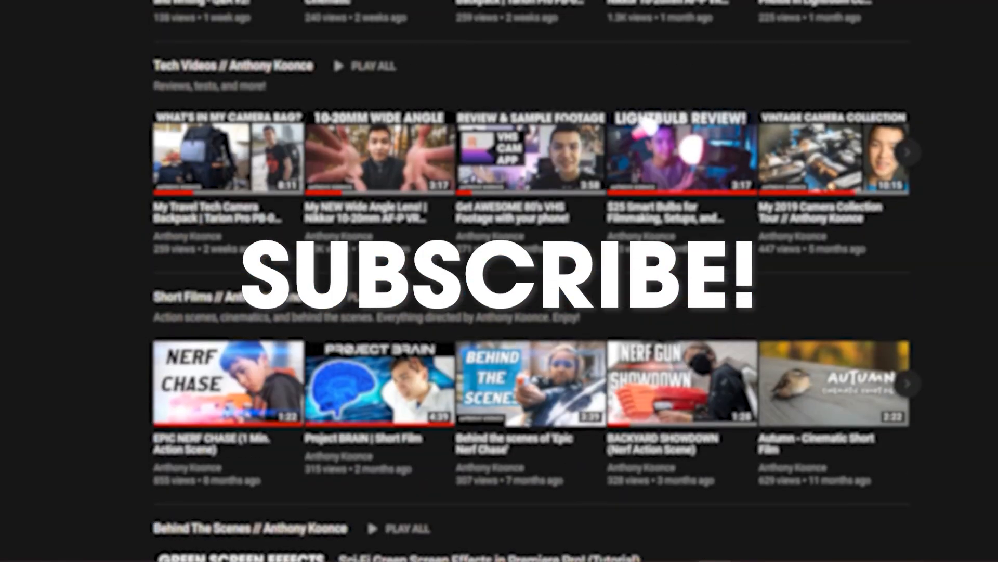